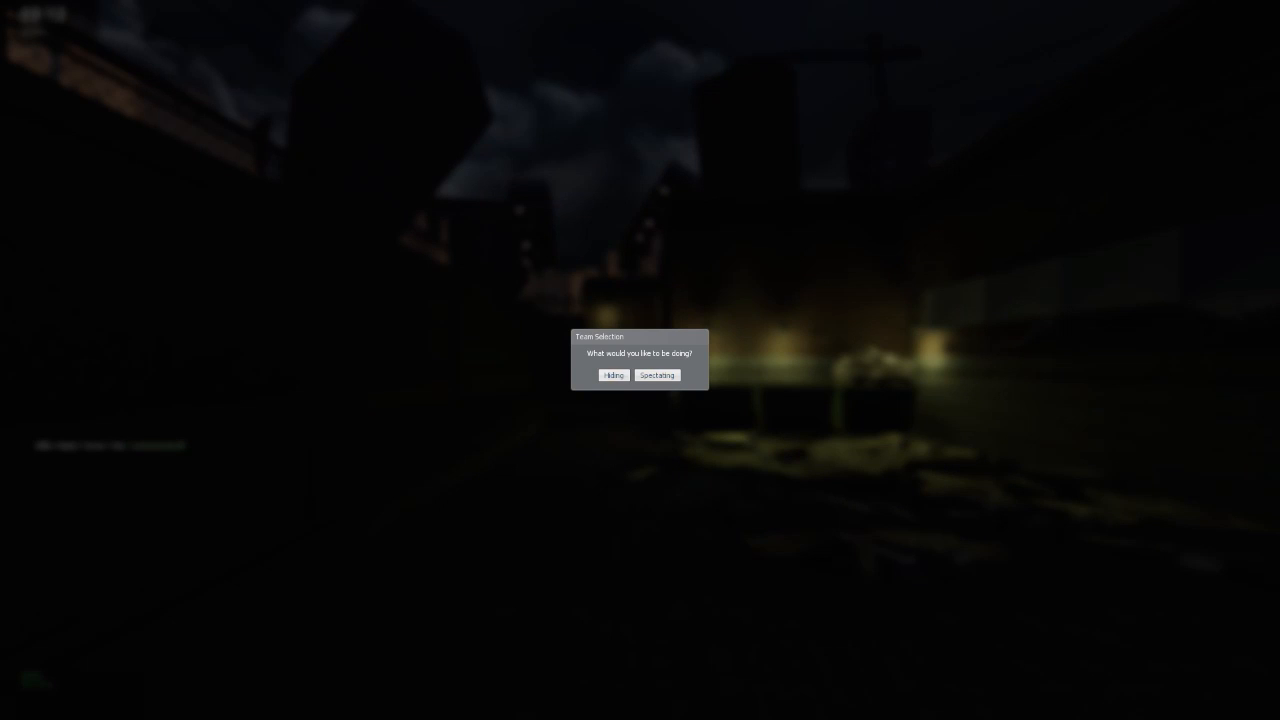
click(656, 376)
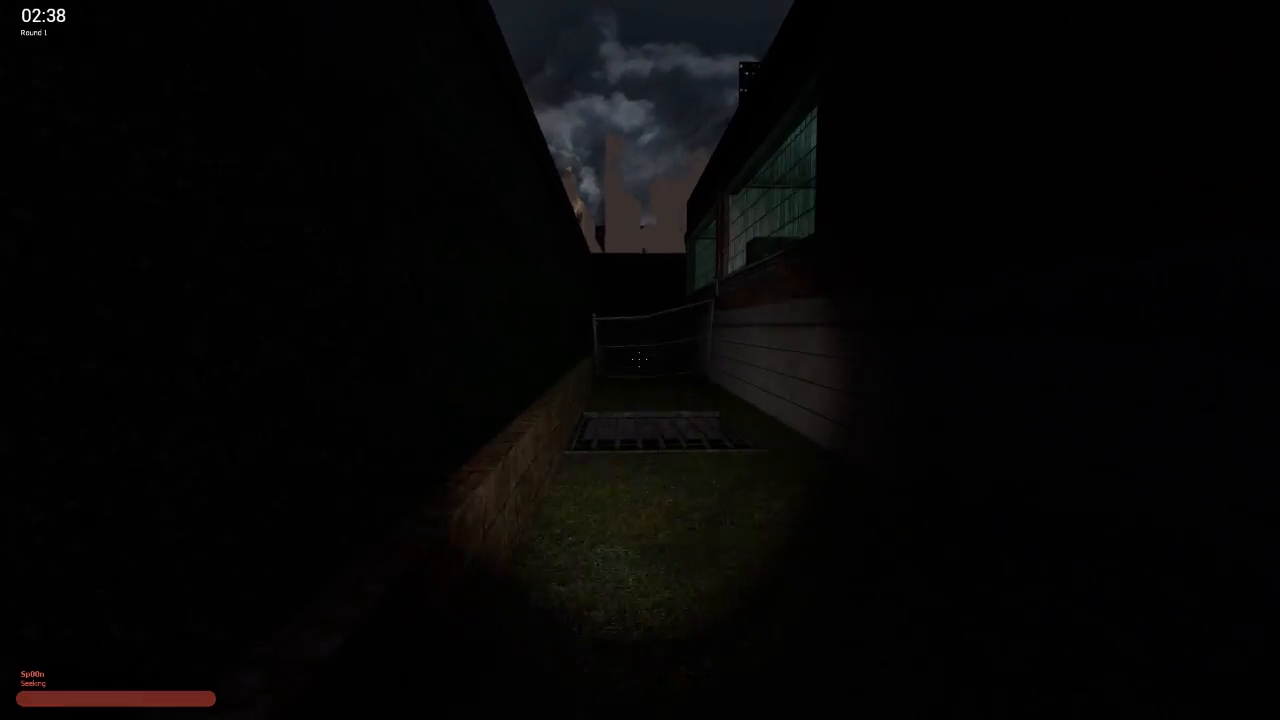
mouse_move(640, 360)
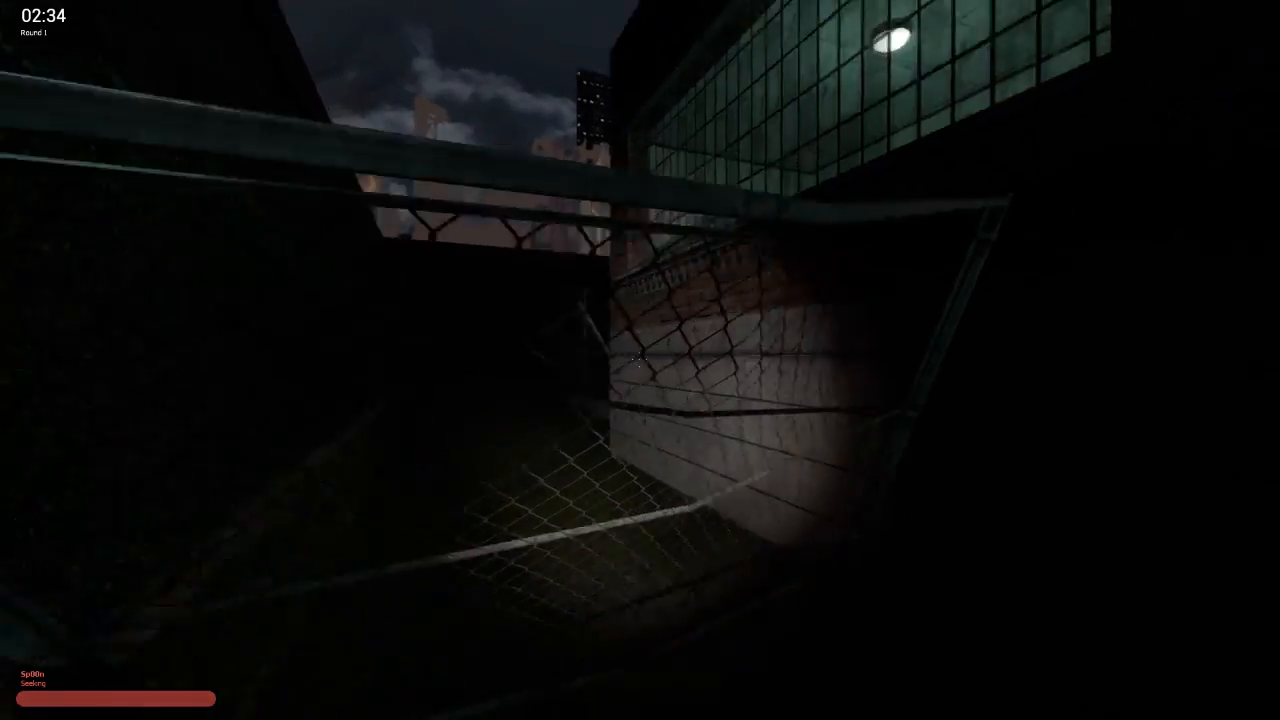
mouse_move(640, 360)
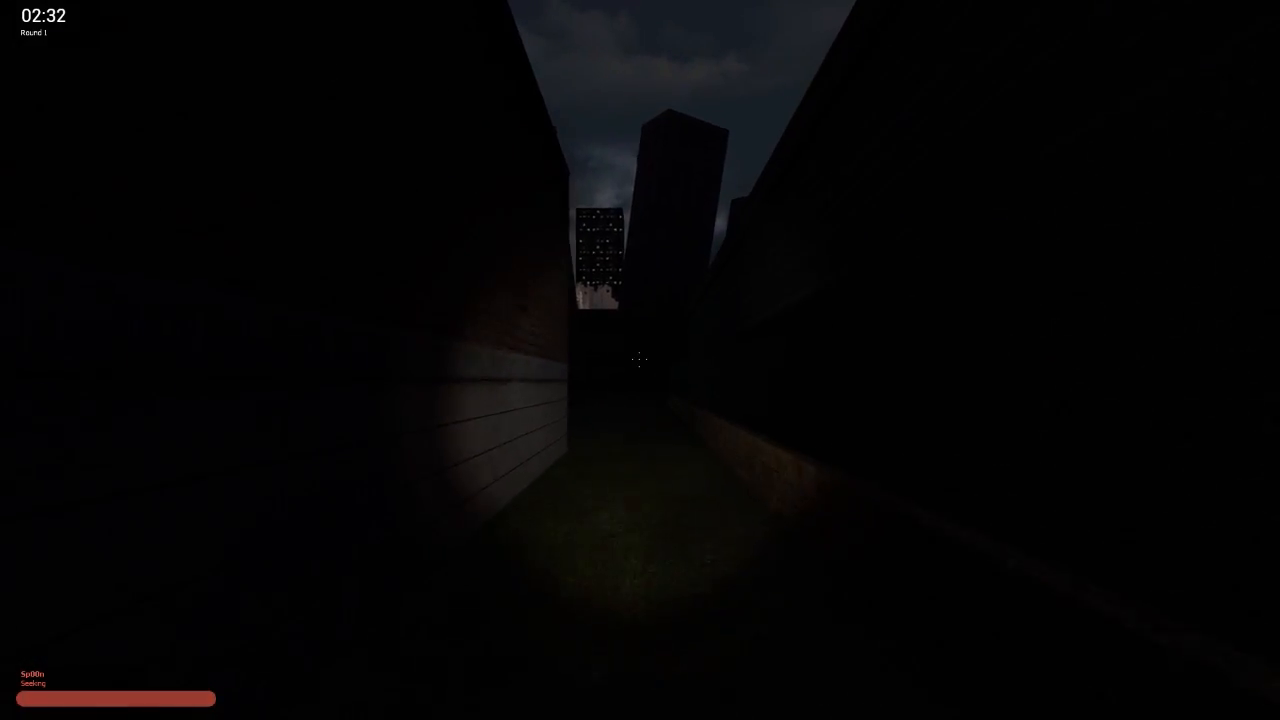
mouse_move(640, 360)
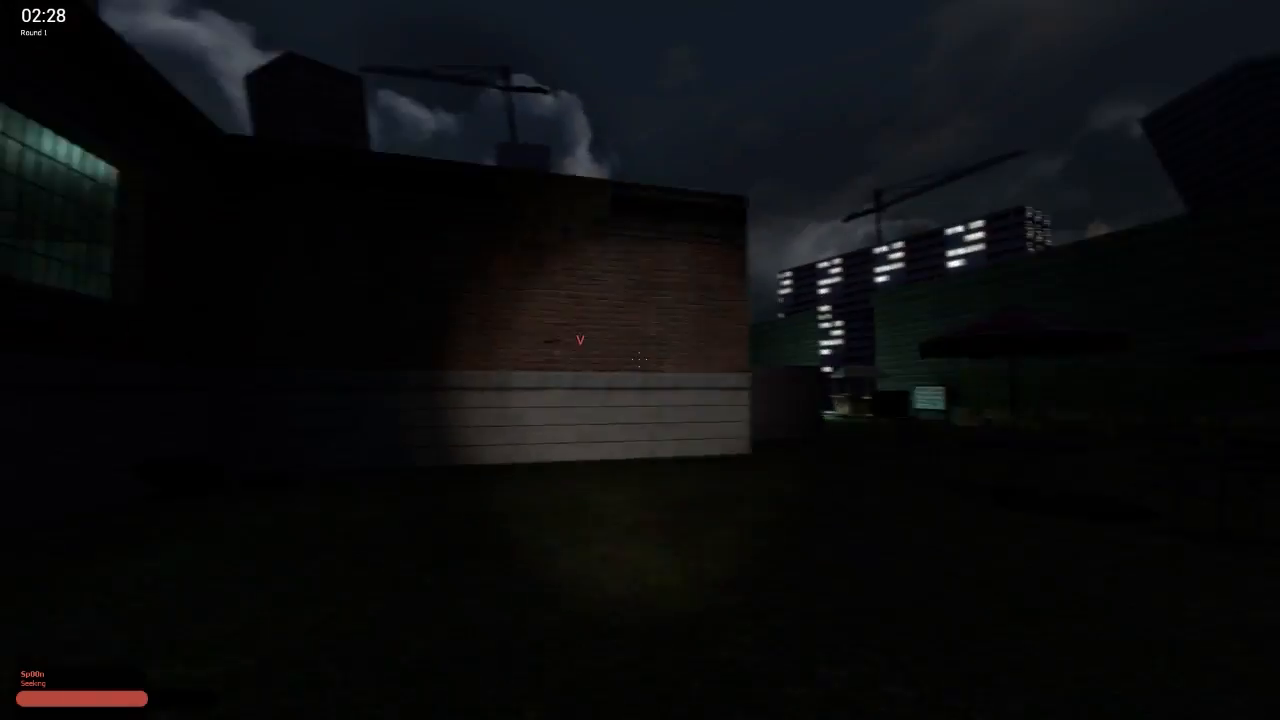
mouse_move(640, 360)
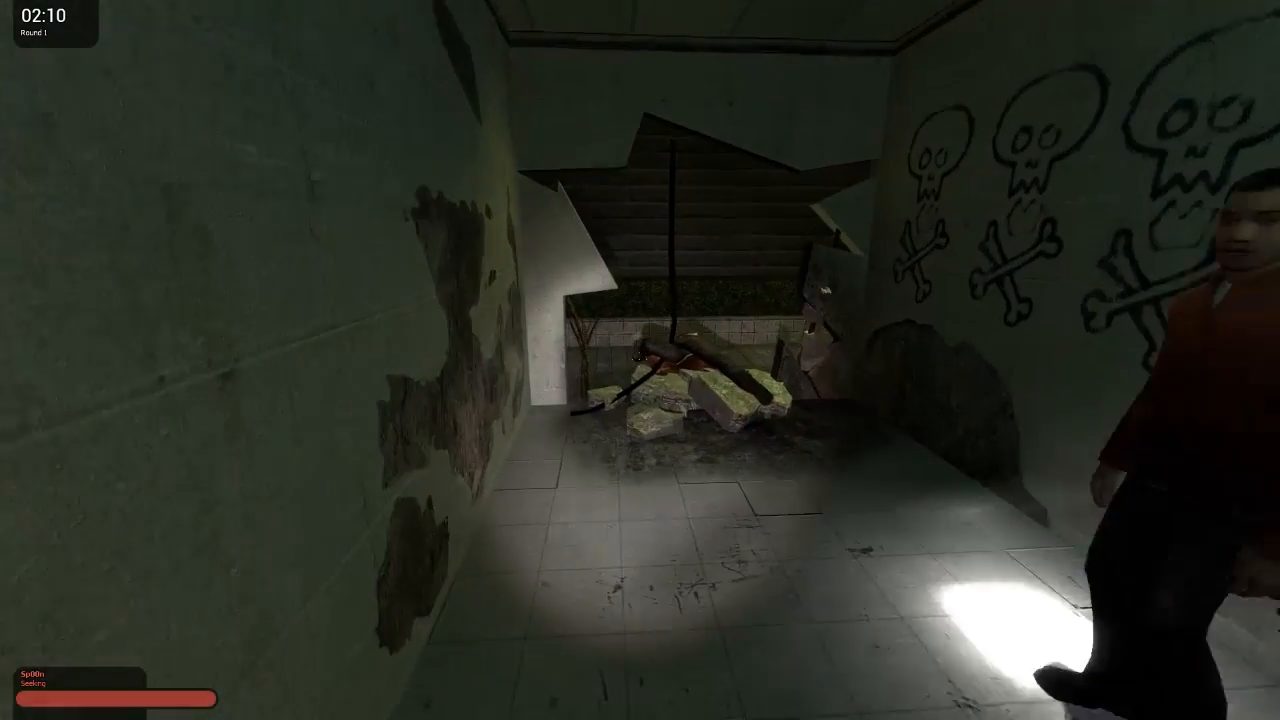
mouse_move(640, 360)
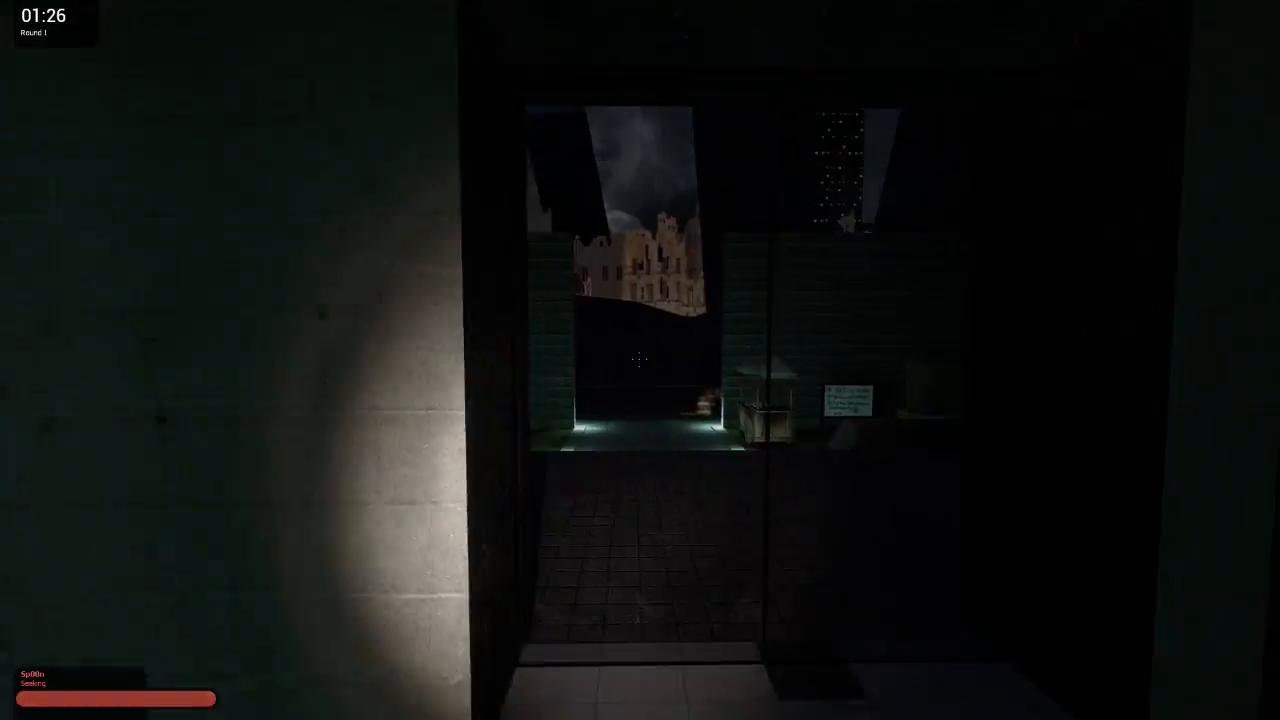
mouse_move(640, 360)
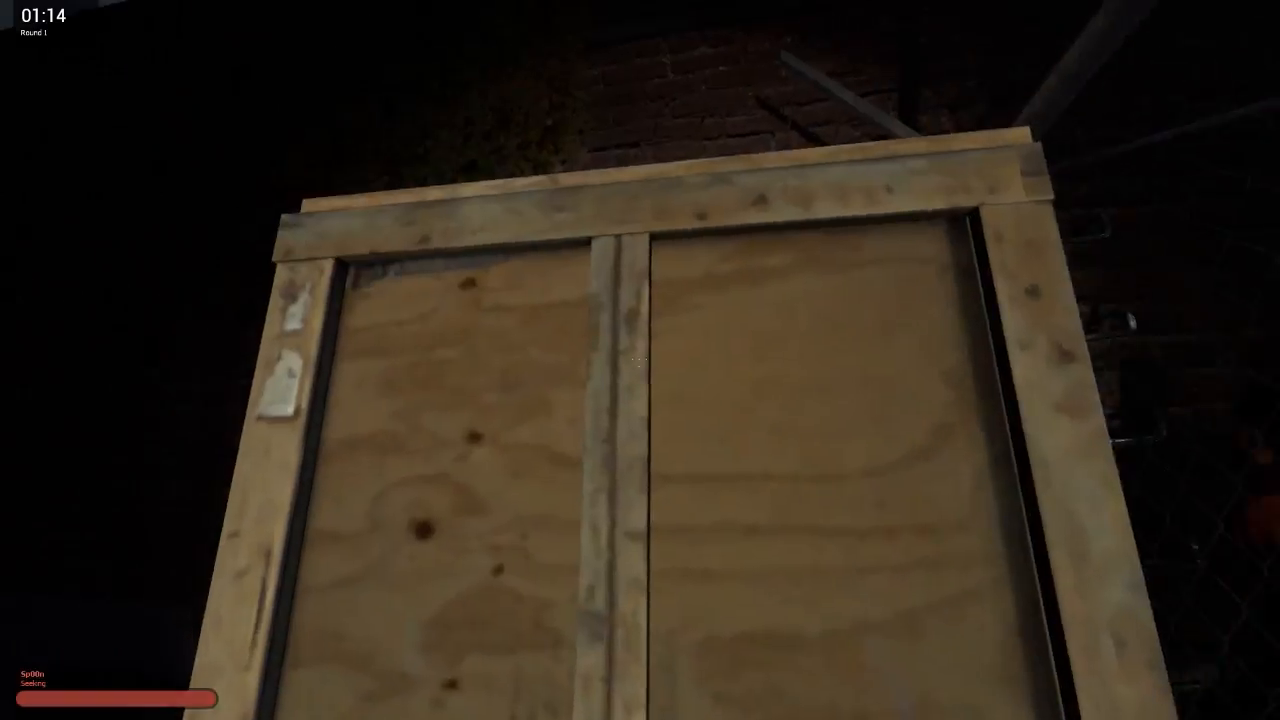
scroll(down, 3)
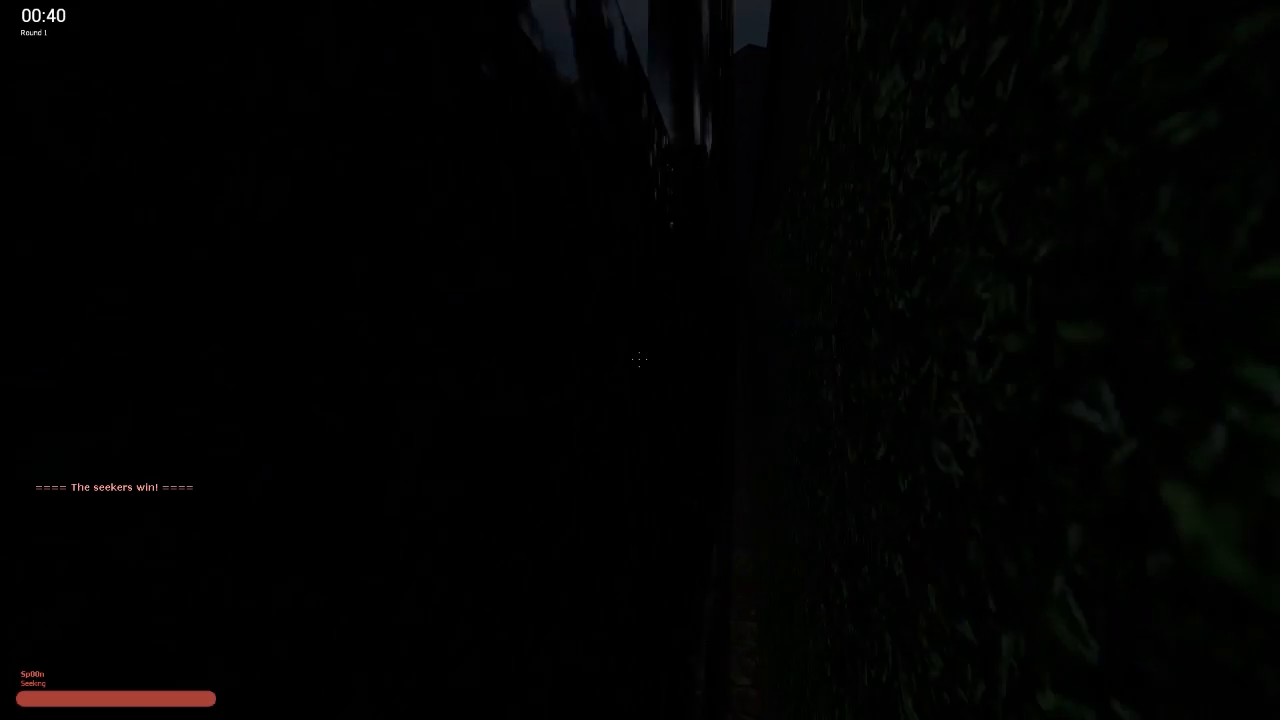
mouse_move(640, 360)
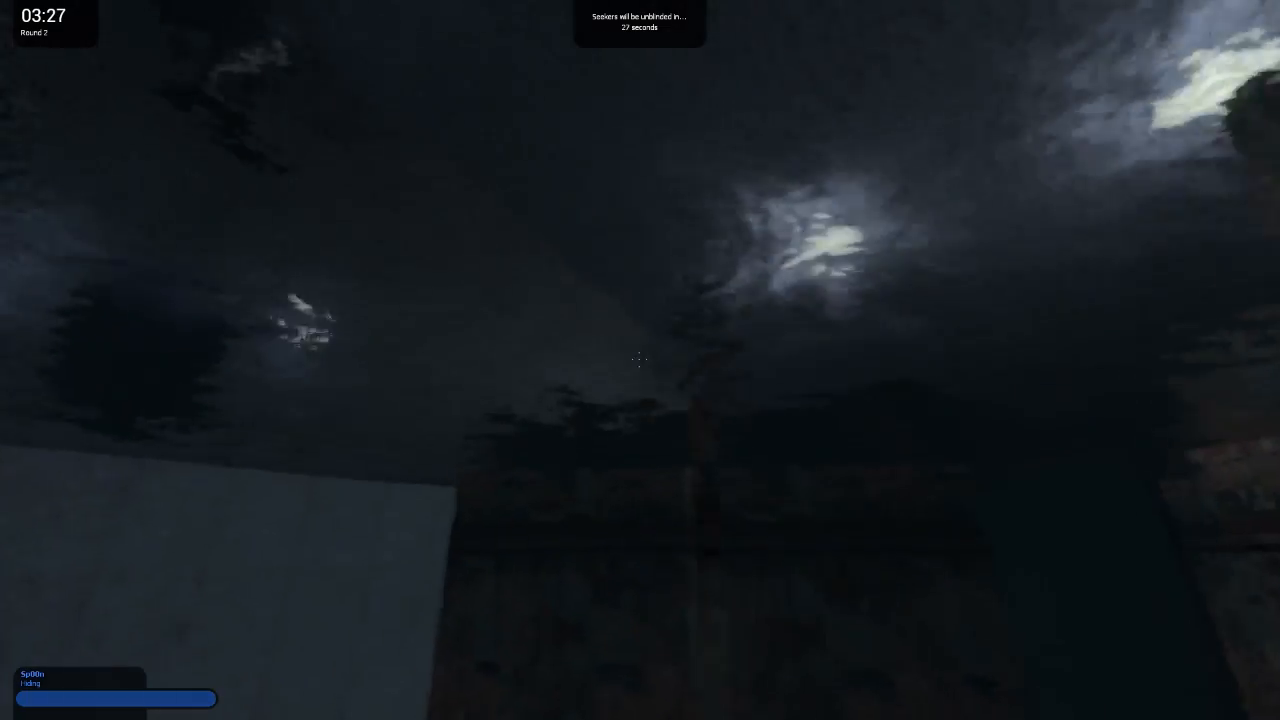
mouse_move(640, 360)
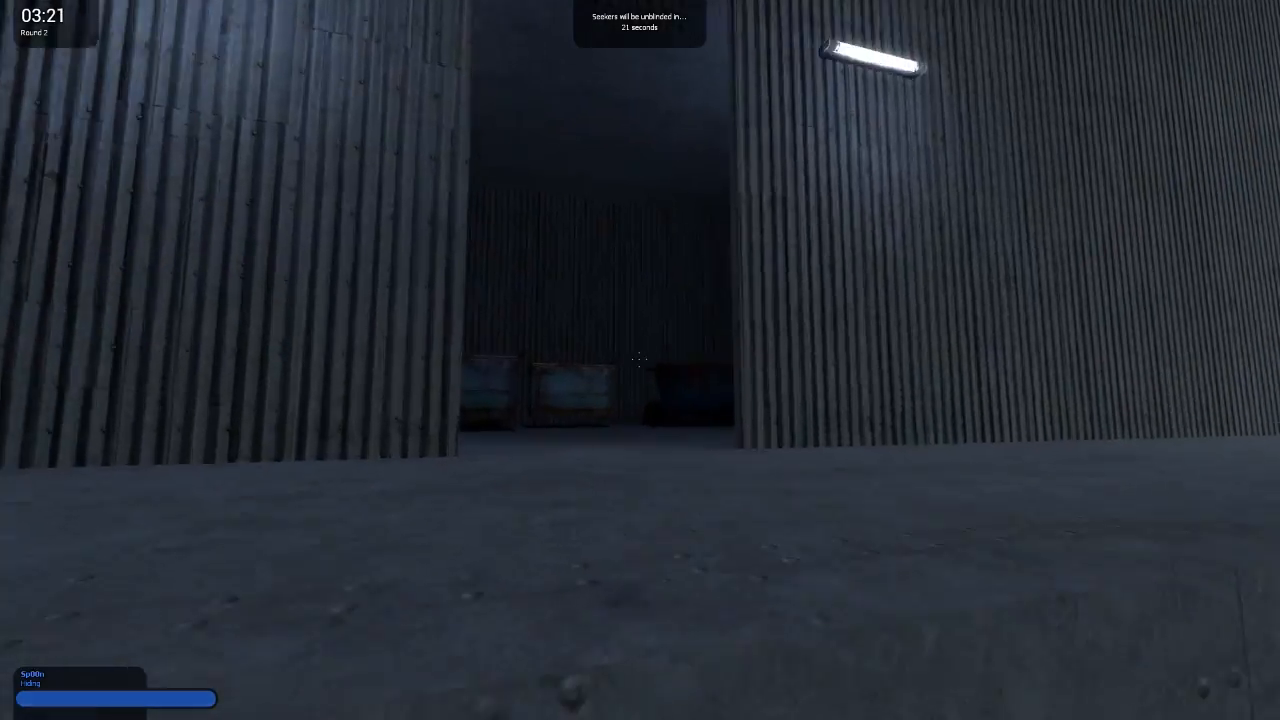
mouse_move(640, 360)
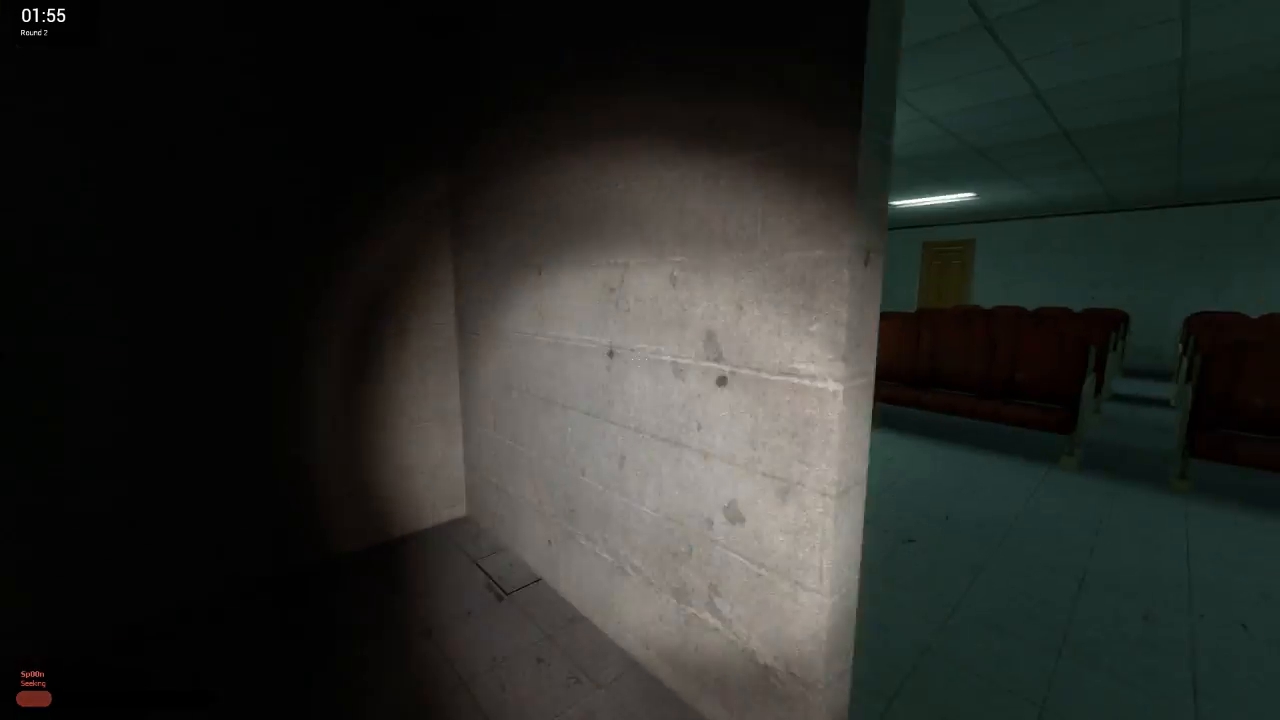
mouse_move(640, 360)
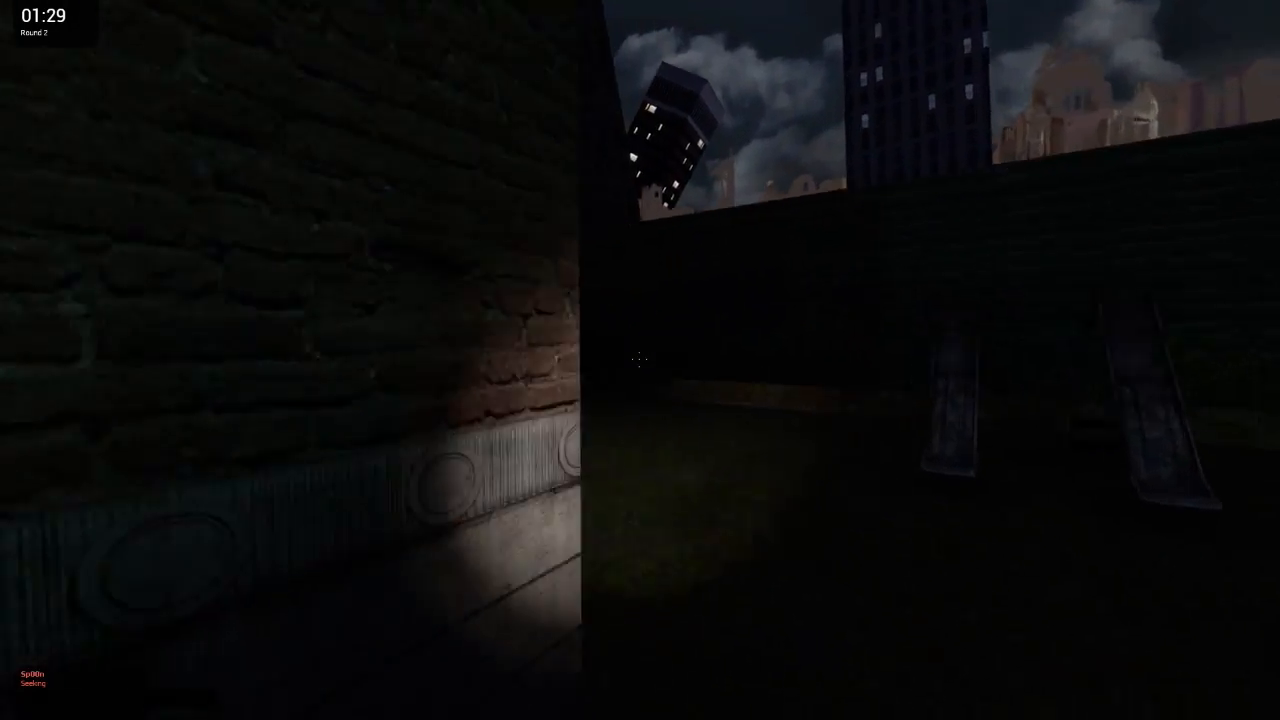
mouse_move(640, 360)
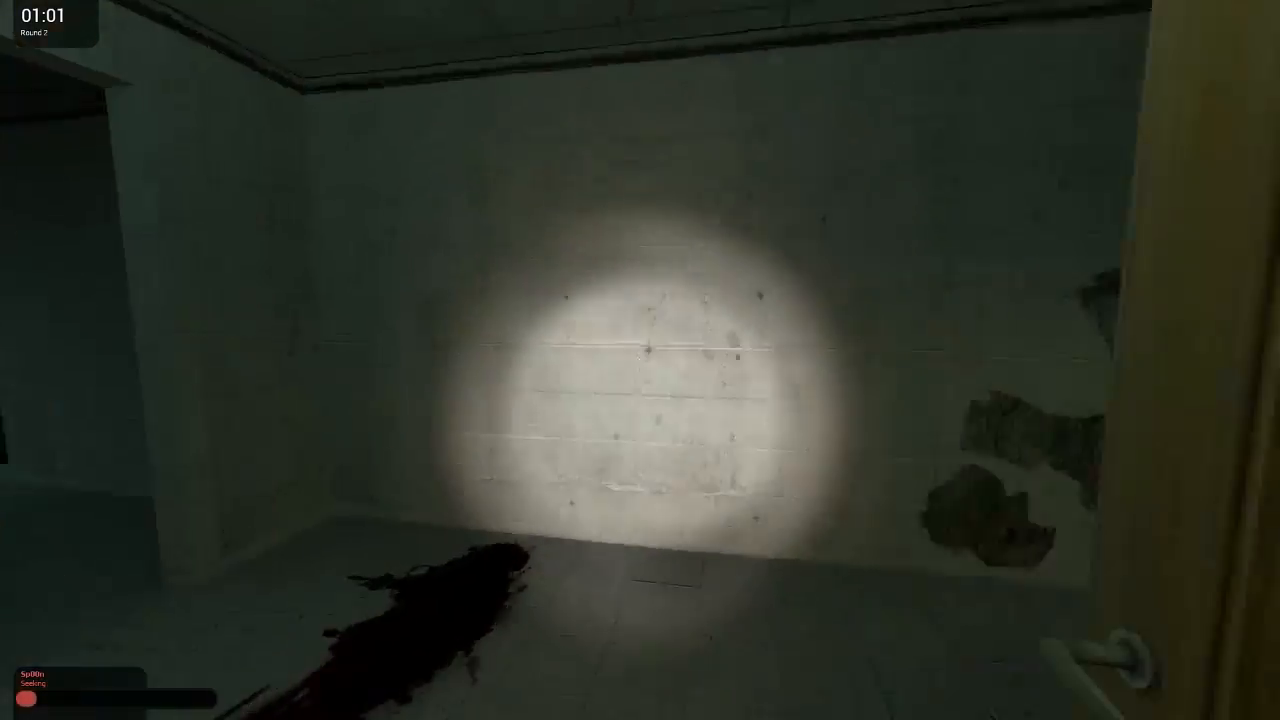
mouse_move(640, 360)
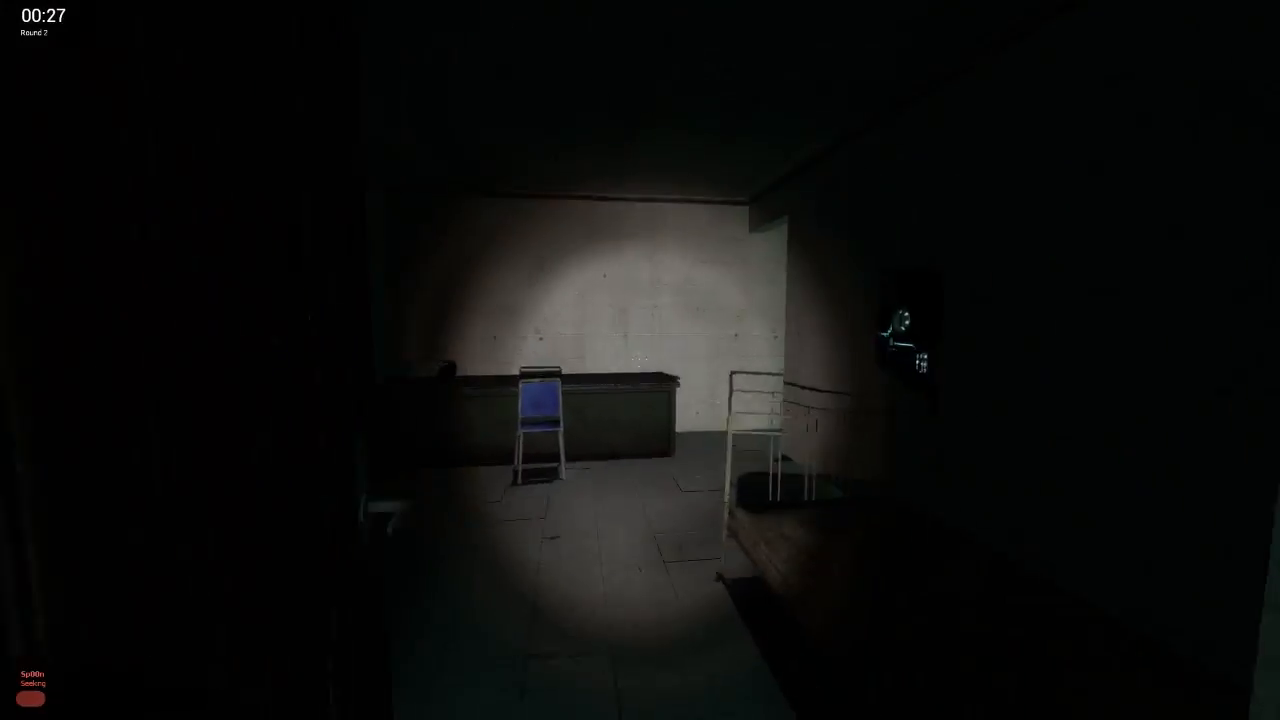
mouse_move(640, 360)
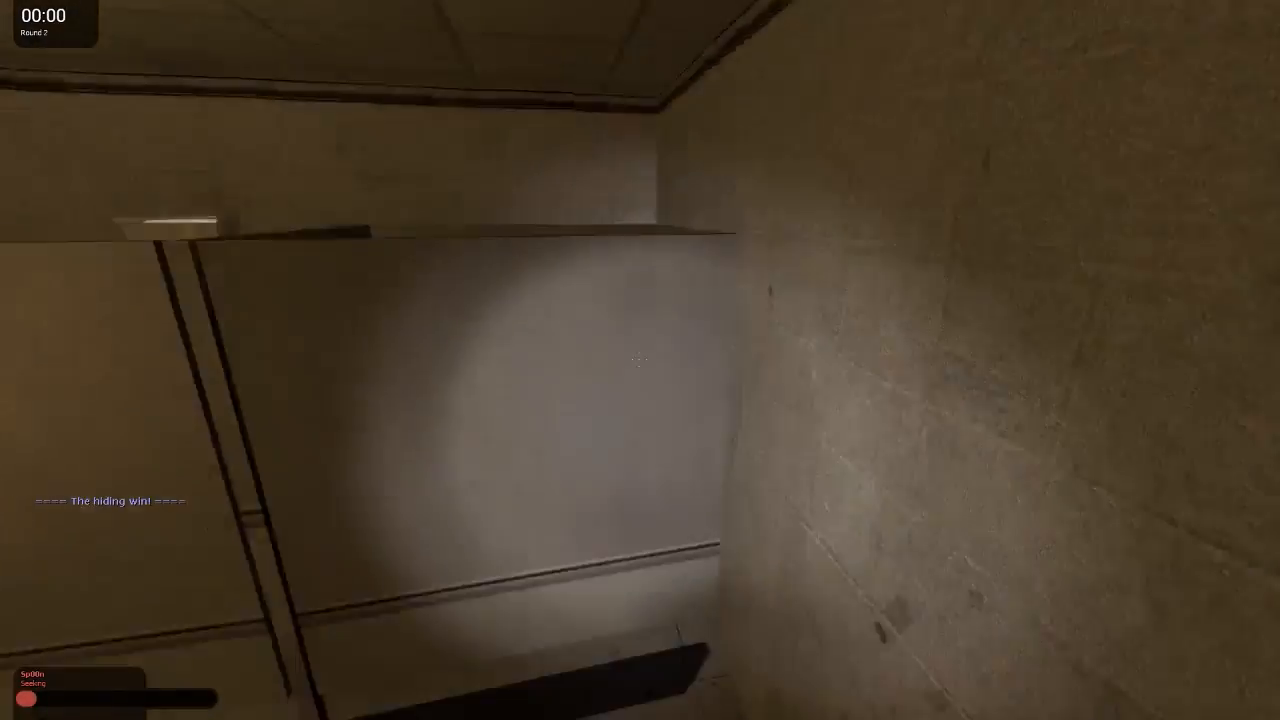
mouse_move(640, 360)
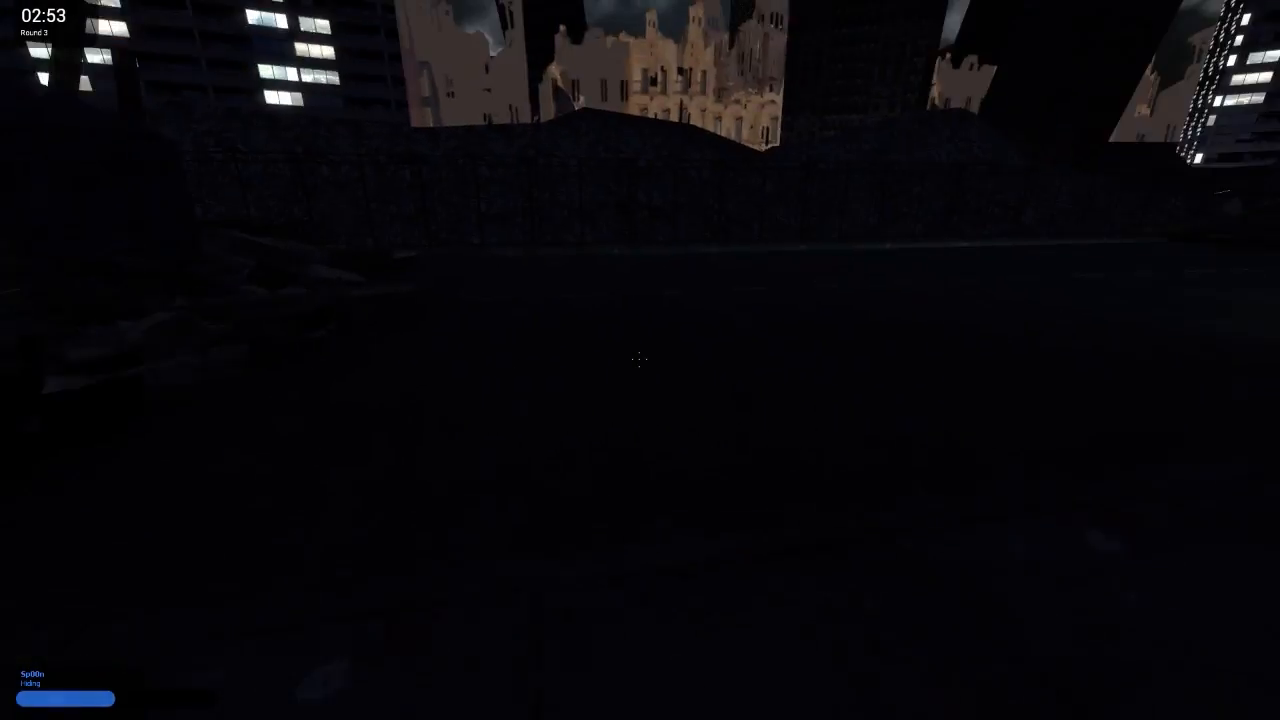
mouse_move(640, 360)
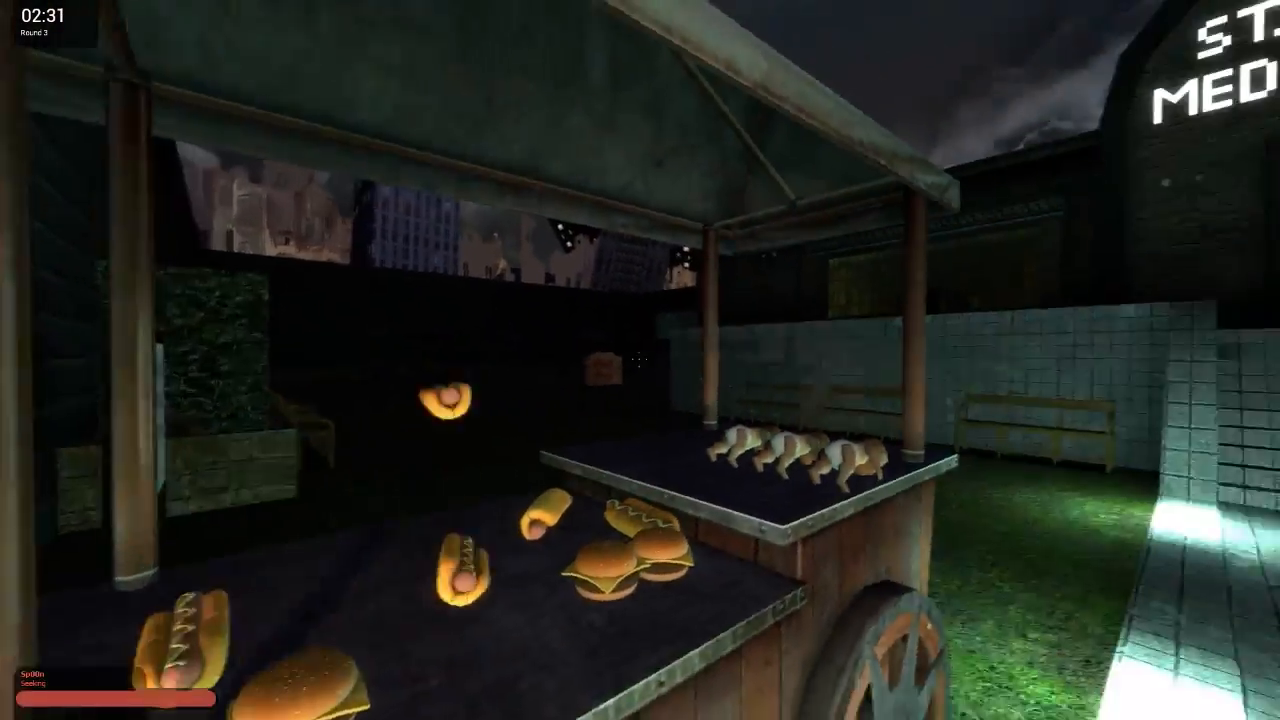
mouse_move(640, 360)
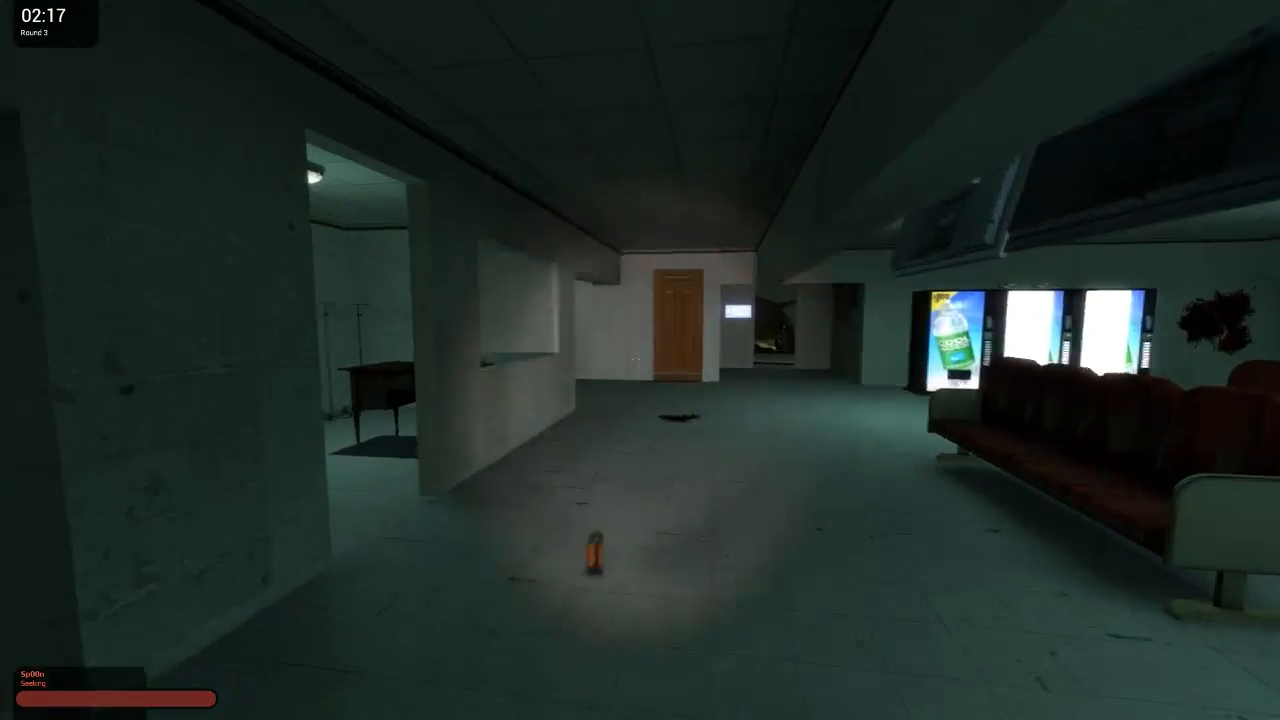
mouse_move(640, 360)
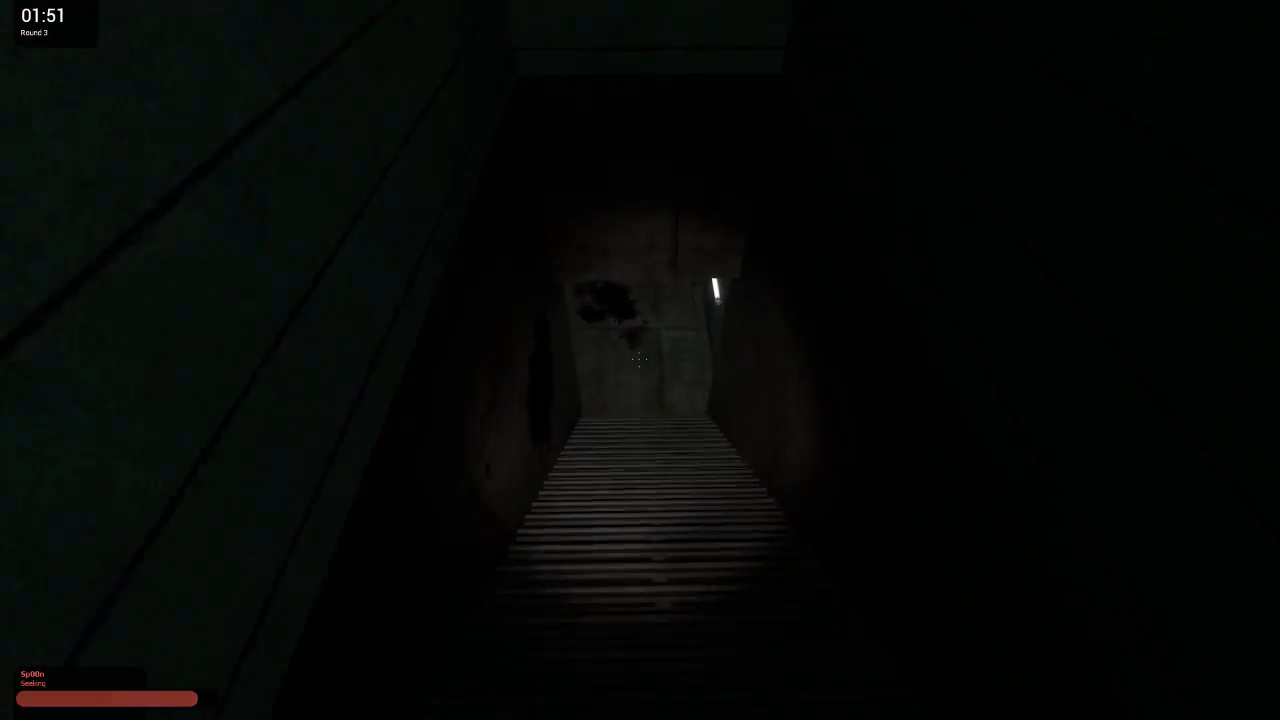
mouse_move(640, 360)
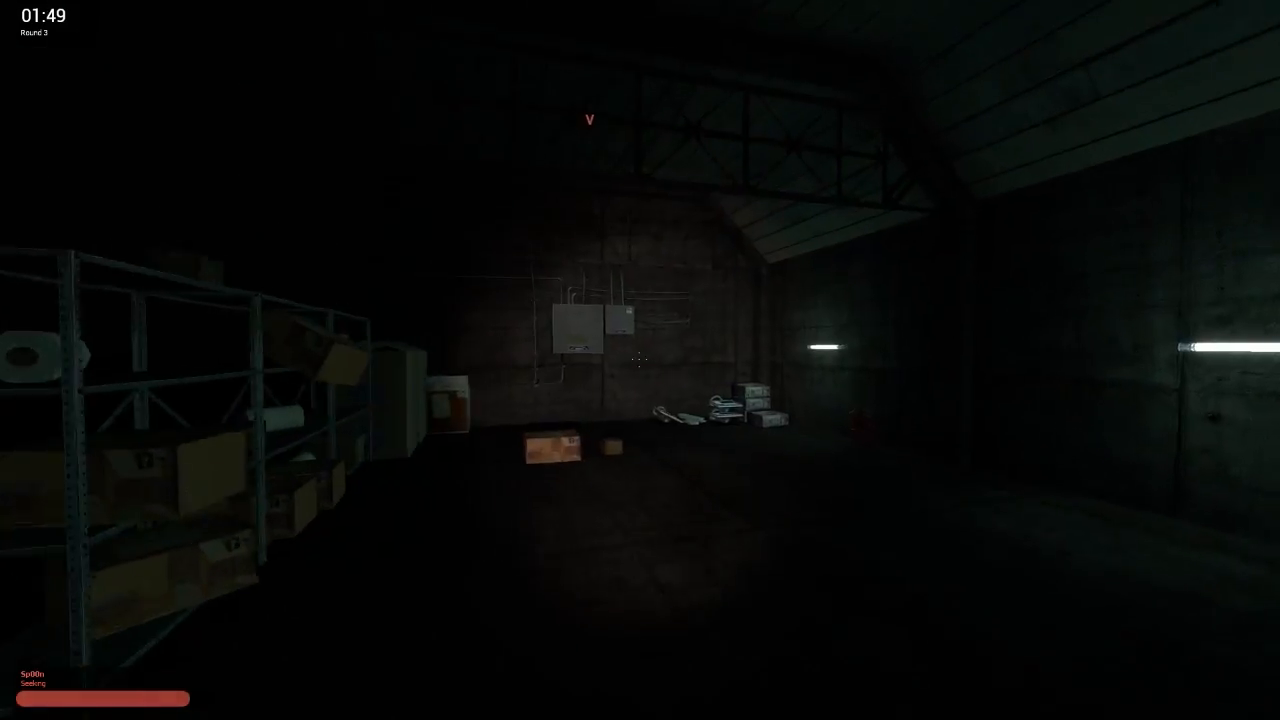